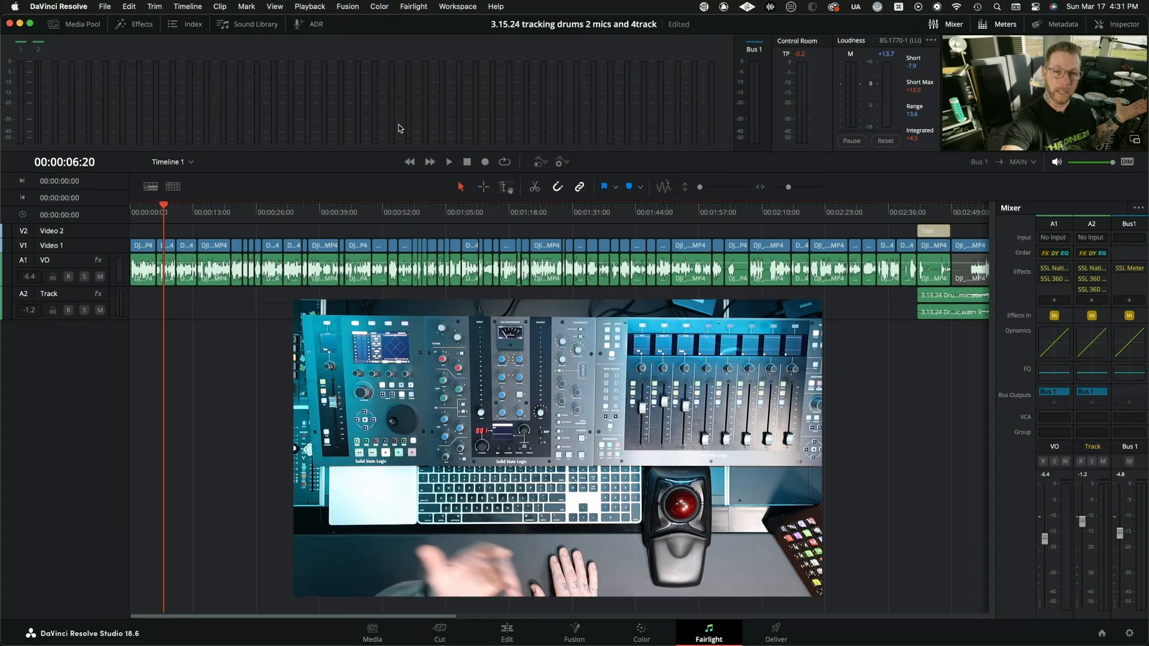
Step: Start and stop timeline playback so the VO and Track meters register audio
{"action": "left_click", "coordinate": [448, 161]}
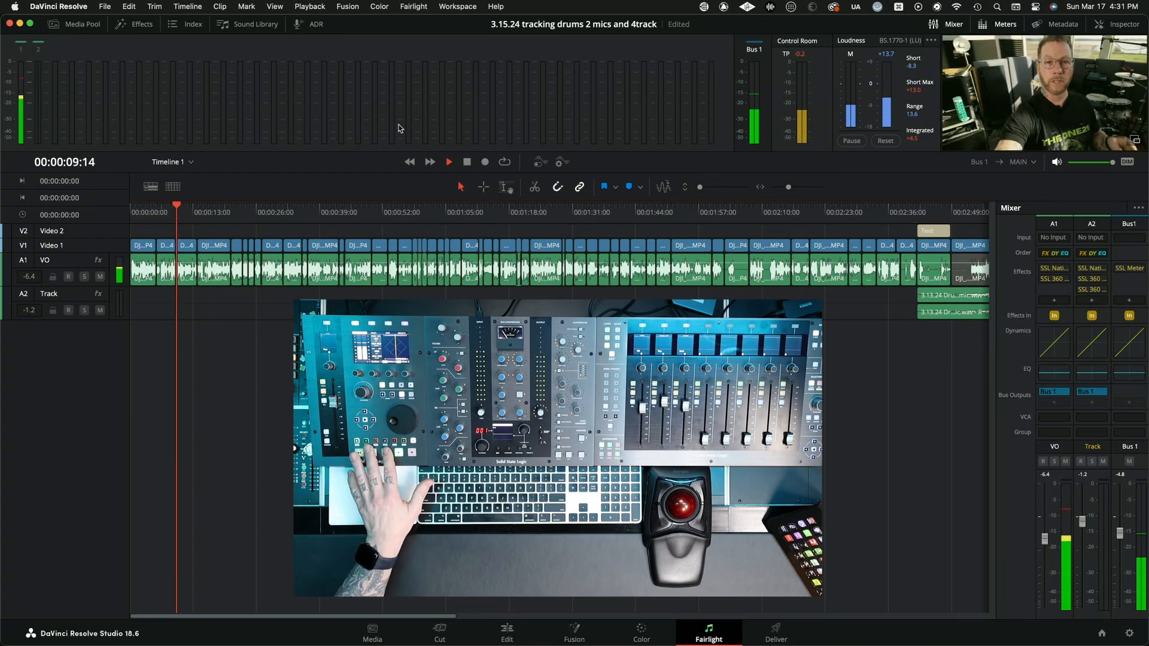
{"action": "left_click", "coordinate": [449, 161]}
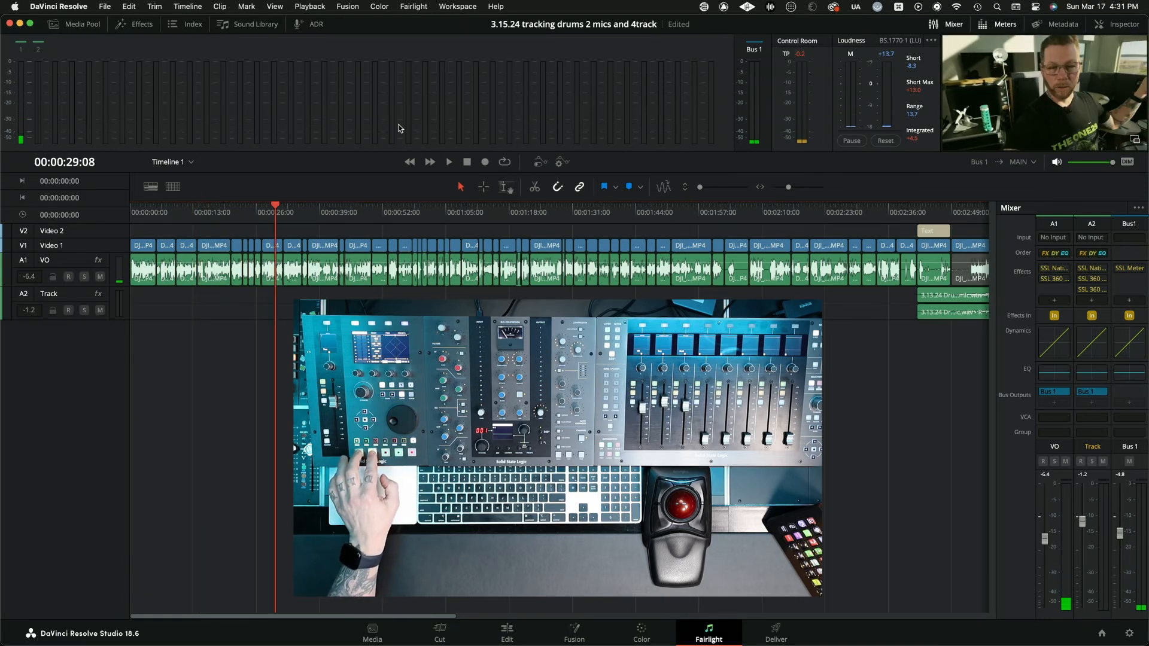
{"action": "left_click", "coordinate": [429, 162]}
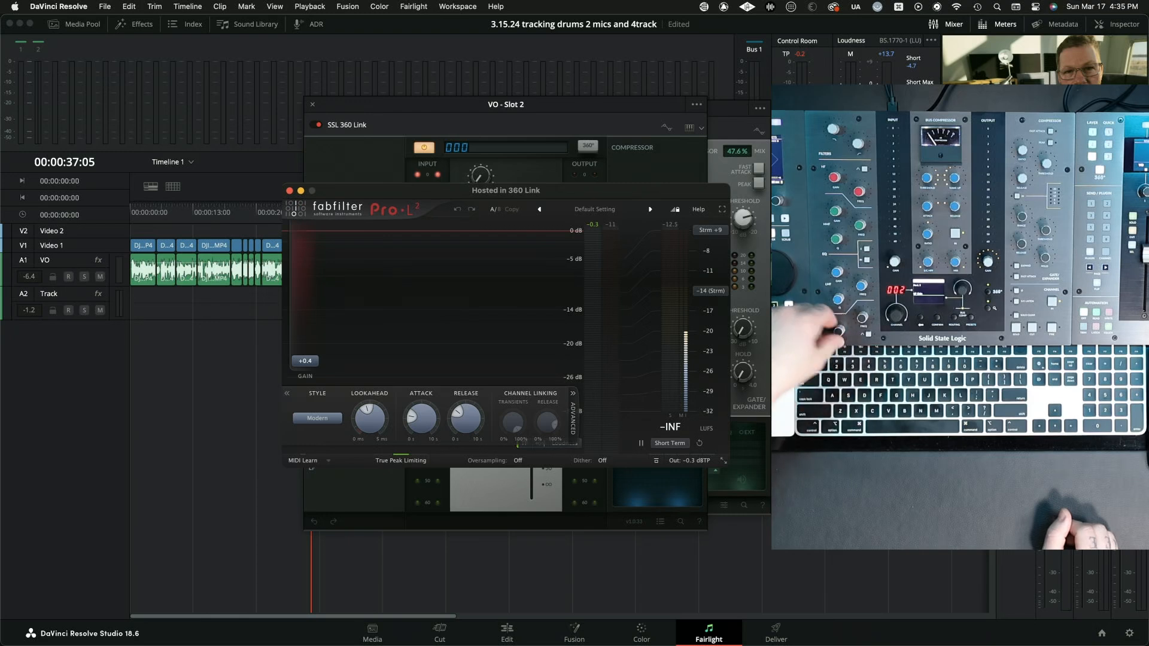
Step: Bring up the SSL 360 Link plug-in on the VO track, showing the FabFilter Pro-L limiter
{"action": "left_click_drag", "start_coordinate": [305, 360], "coordinate": [305, 320]}
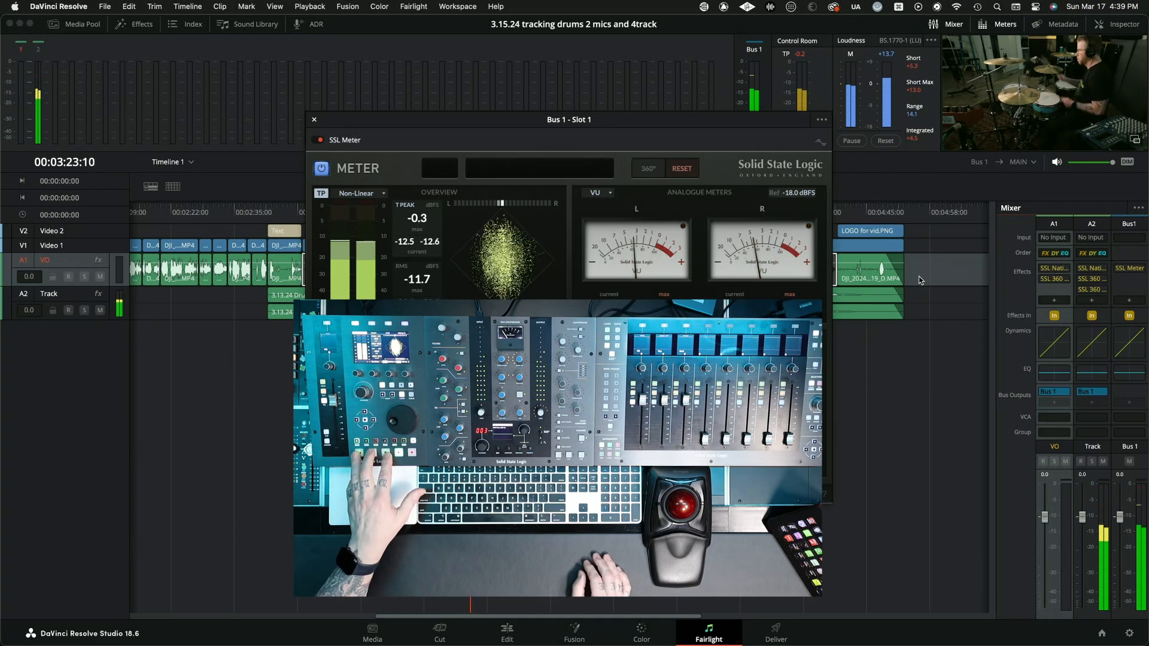
Step: Show the Bus 1 SSL Meter plug-in window to watch mix levels
{"action": "left_click", "coordinate": [503, 640]}
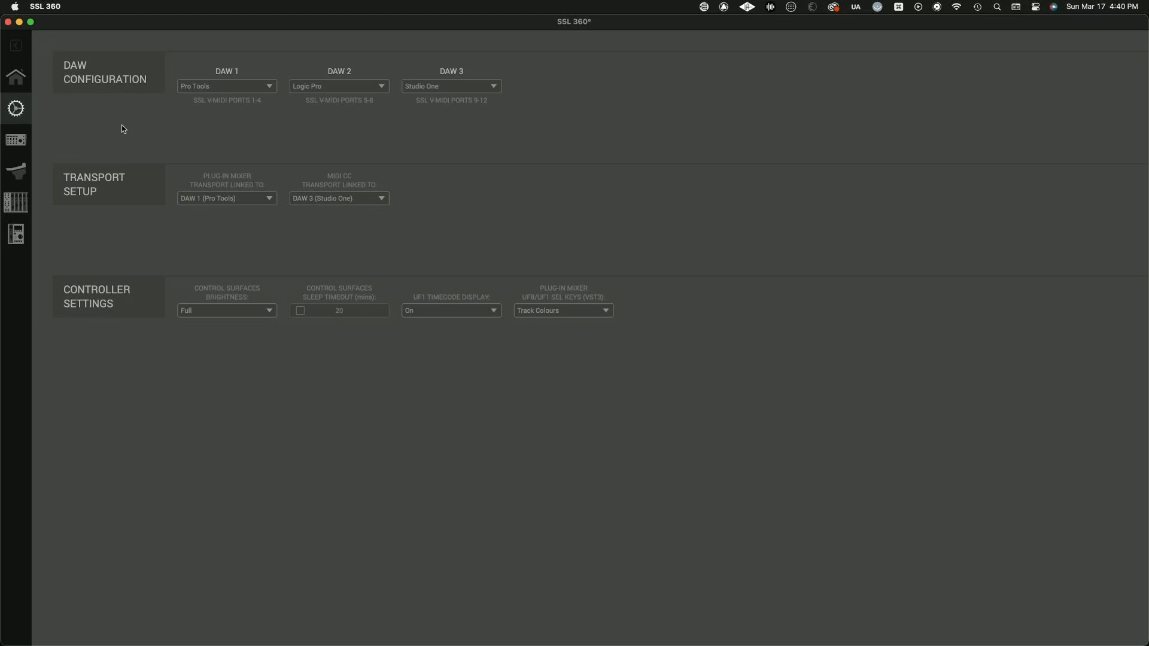
{"action": "mouse_move", "coordinate": [392, 120]}
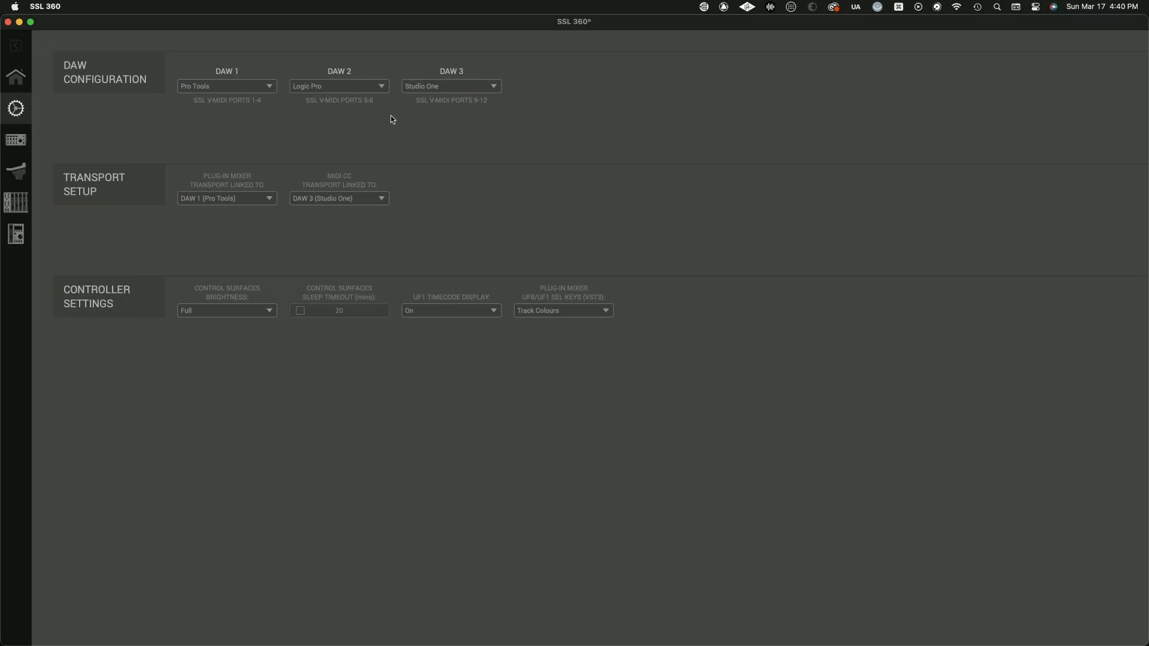
{"action": "mouse_move", "coordinate": [584, 96]}
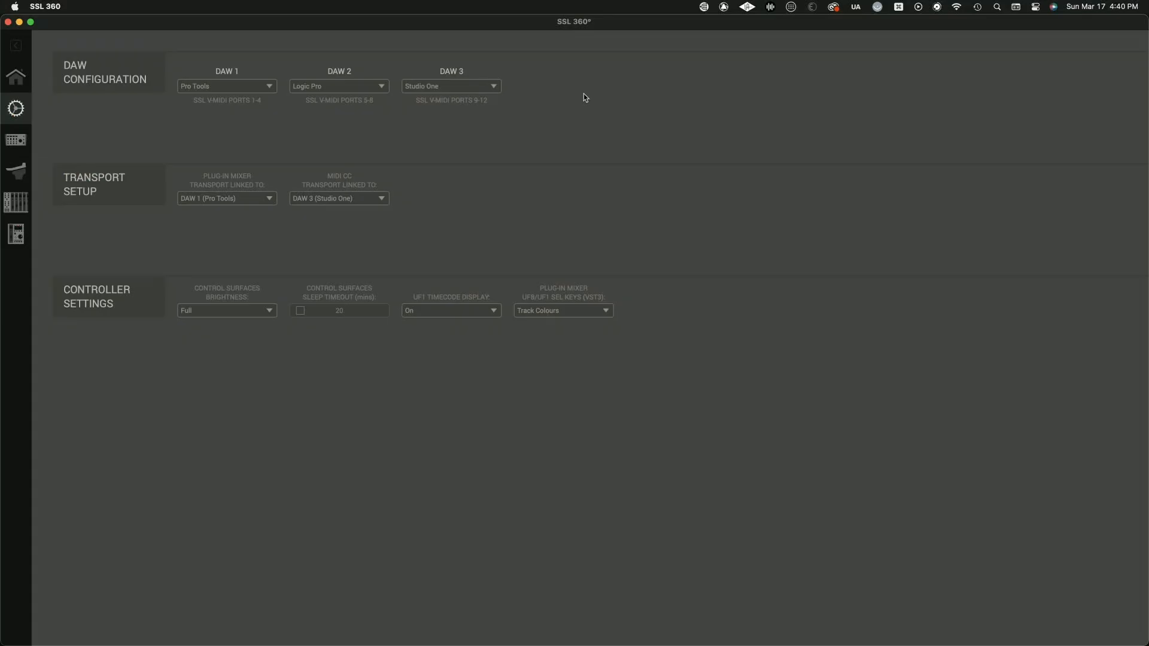
{"action": "mouse_move", "coordinate": [377, 108]}
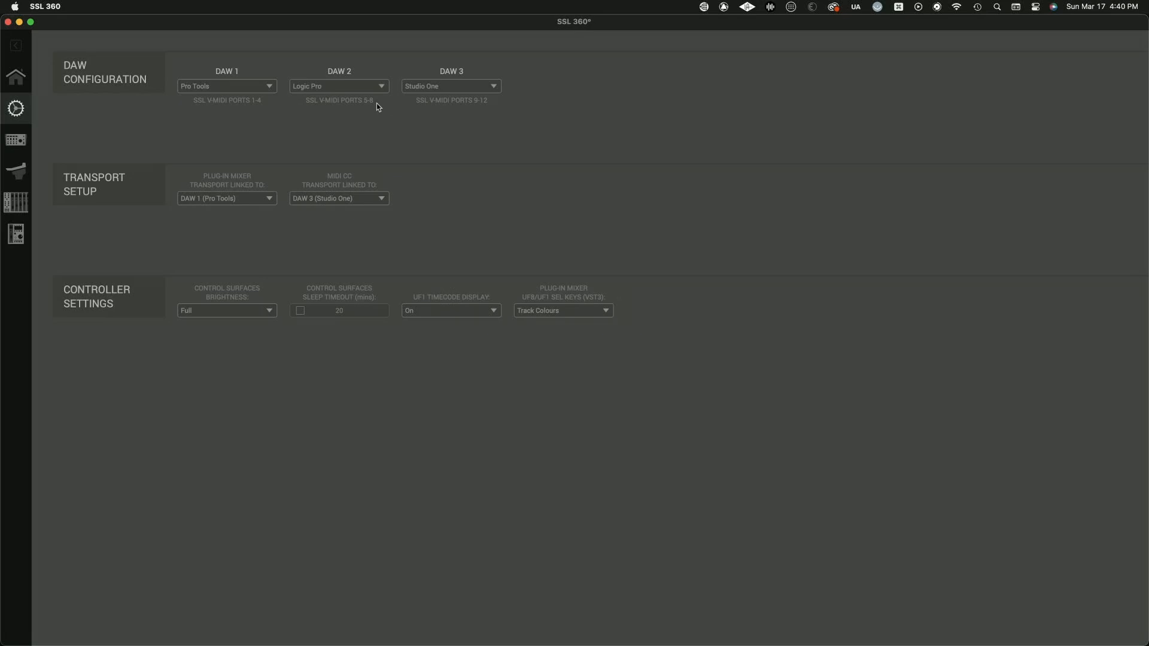
{"action": "mouse_move", "coordinate": [313, 100]}
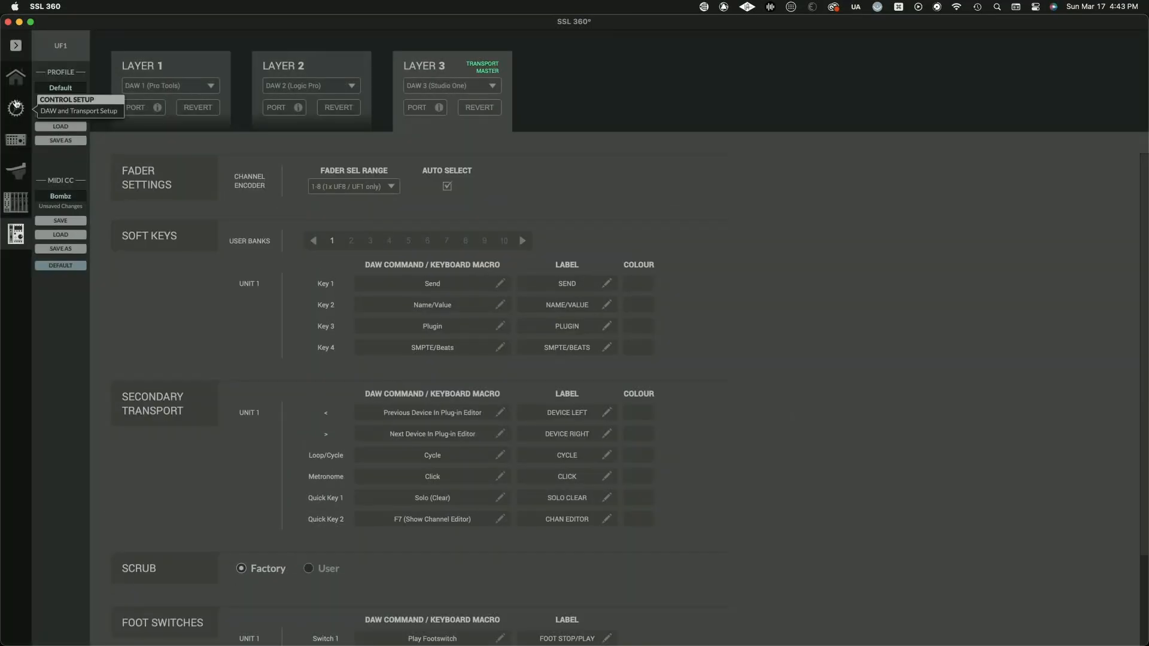
{"action": "mouse_move", "coordinate": [738, 621]}
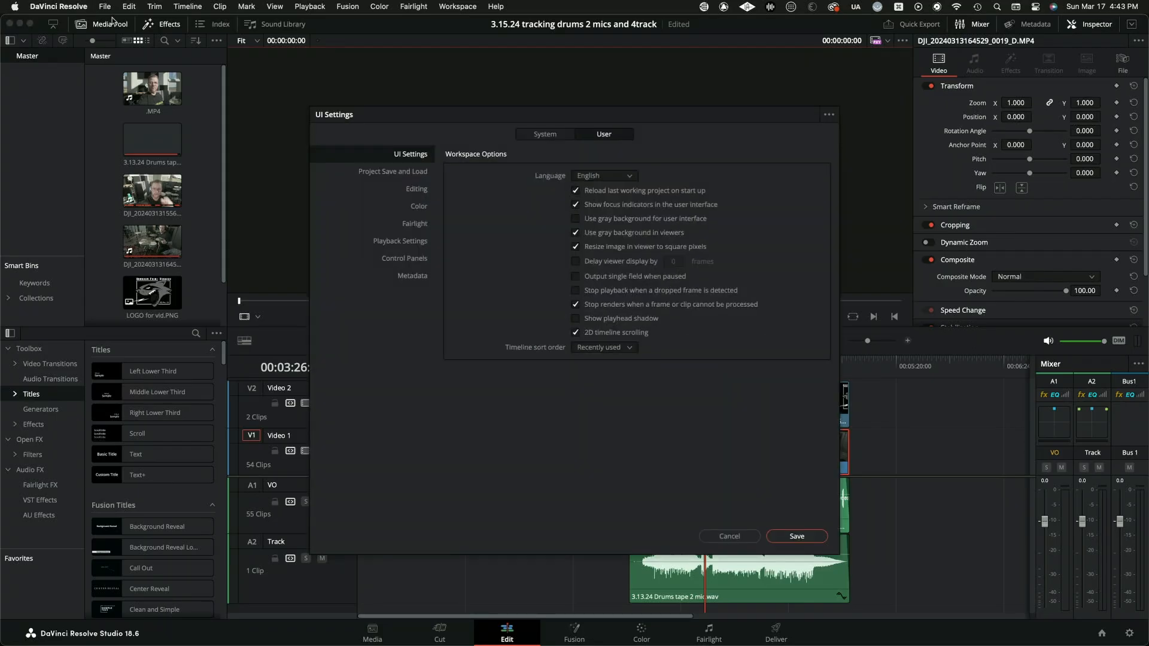
Step: Show DaVinci Resolve's System preferences on the Media Storage page
{"action": "left_click", "coordinate": [544, 134]}
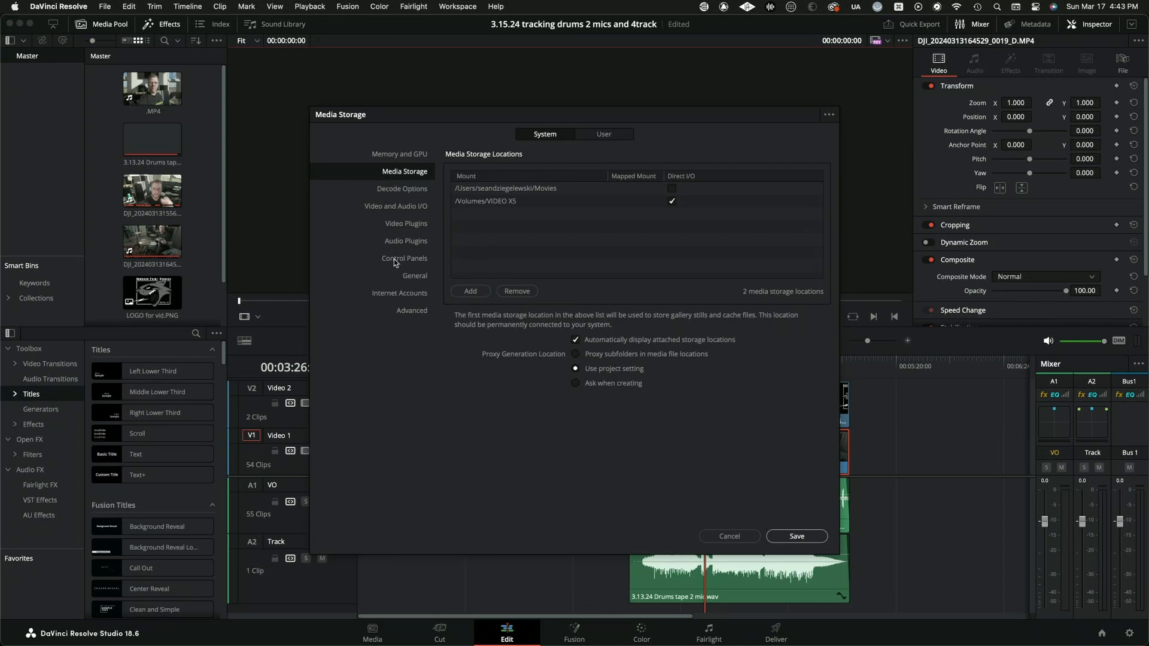
Step: Show Control Panels: MIDI audio console enabled, MCU compatible, SSL V-MIDI Port 9 in/out
{"action": "left_click", "coordinate": [404, 259]}
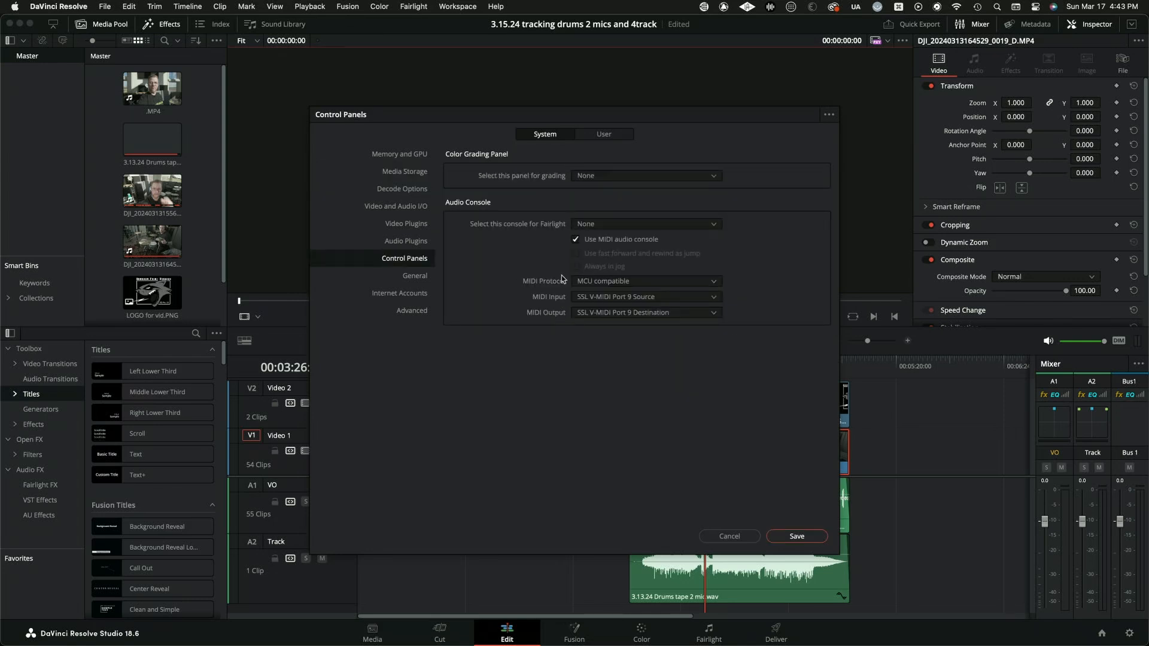
{"action": "mouse_move", "coordinate": [618, 244]}
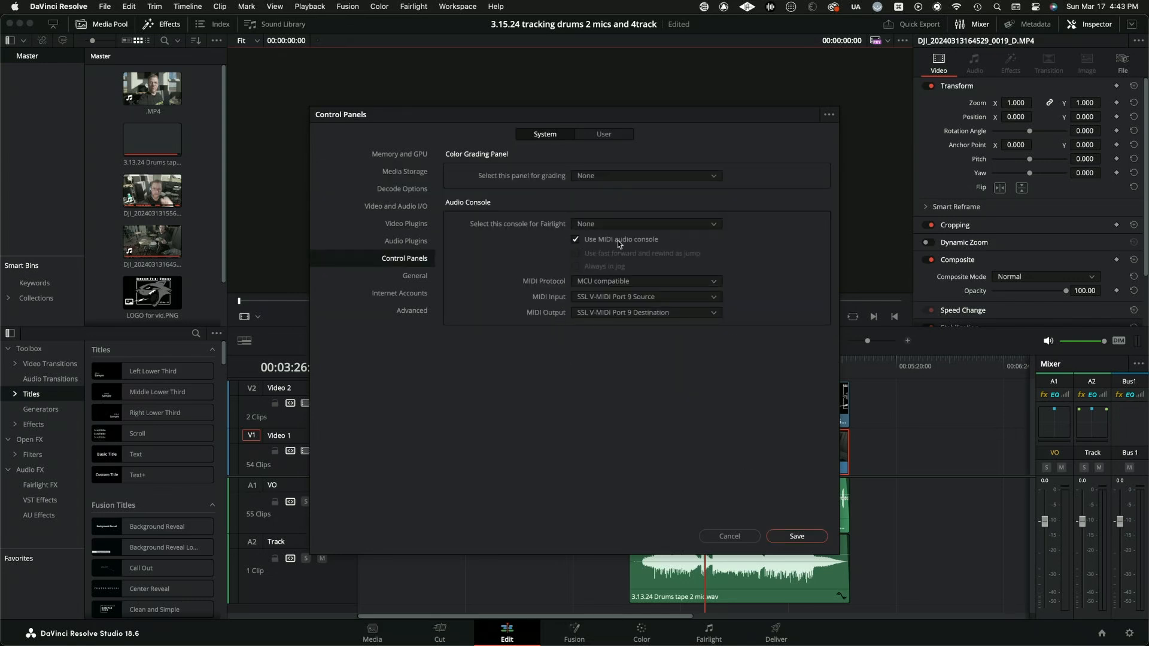
{"action": "mouse_move", "coordinate": [627, 285]}
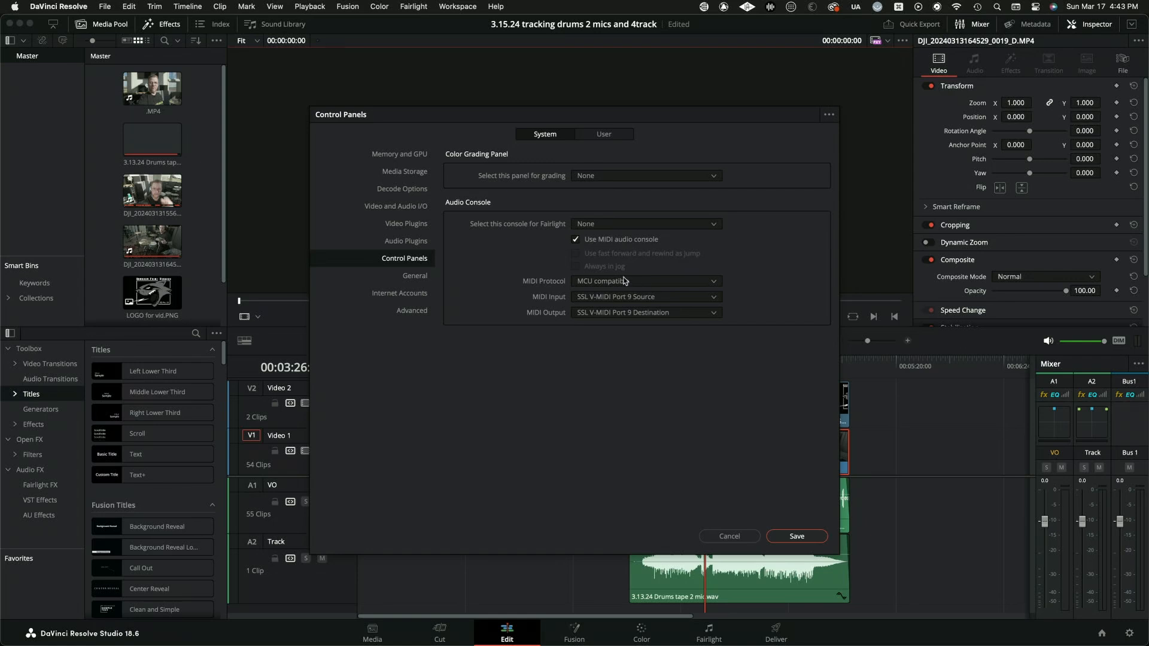
{"action": "mouse_move", "coordinate": [632, 301]}
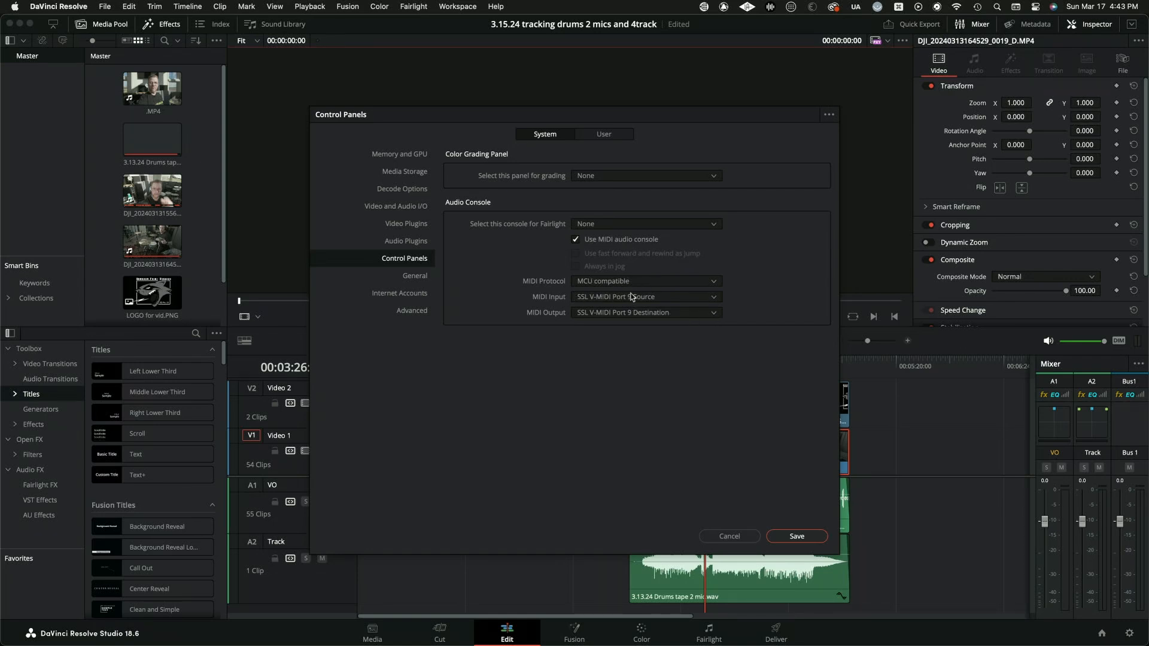
{"action": "mouse_move", "coordinate": [665, 299]}
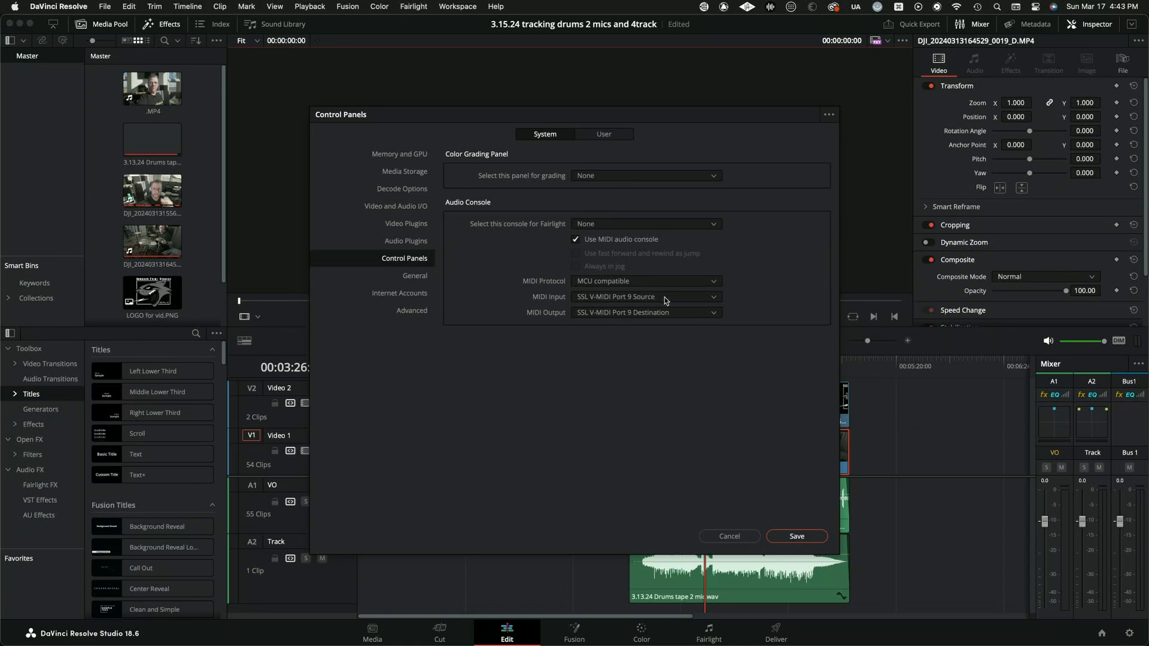
{"action": "mouse_move", "coordinate": [669, 323]}
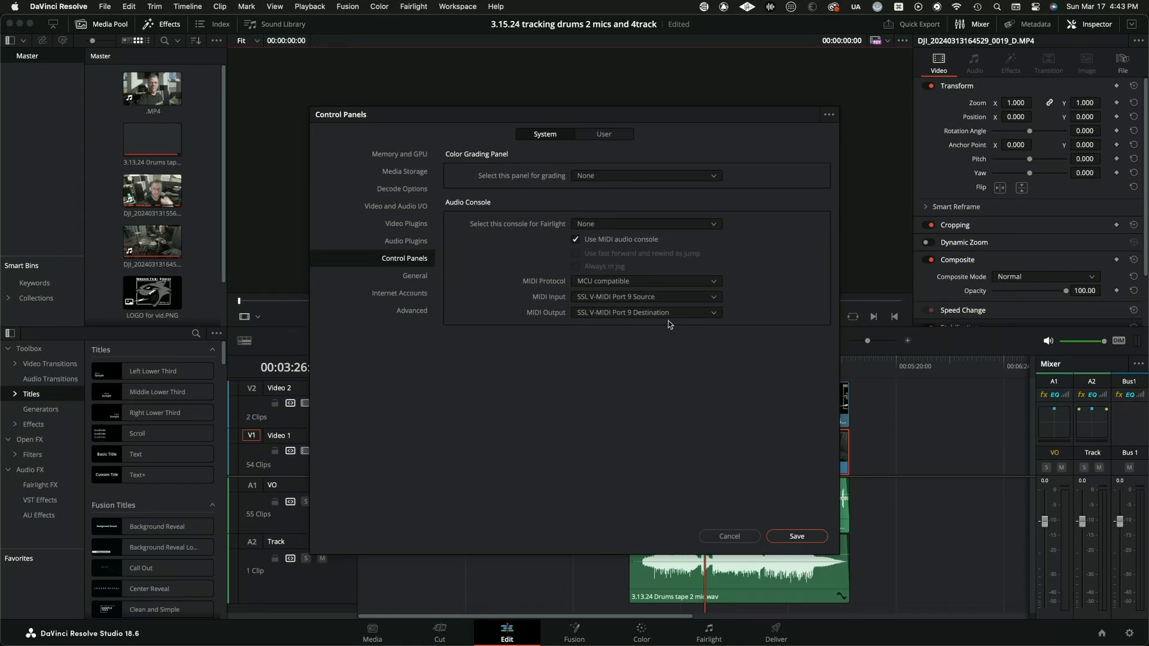
{"action": "mouse_move", "coordinate": [706, 313]}
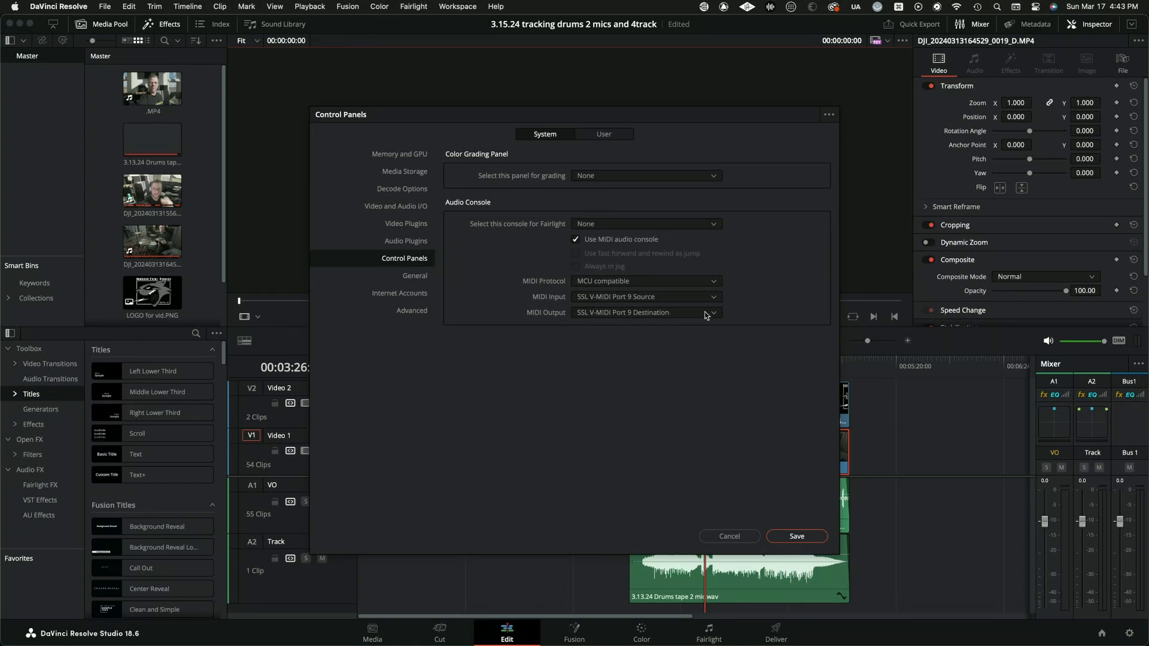
{"action": "mouse_move", "coordinate": [671, 311]}
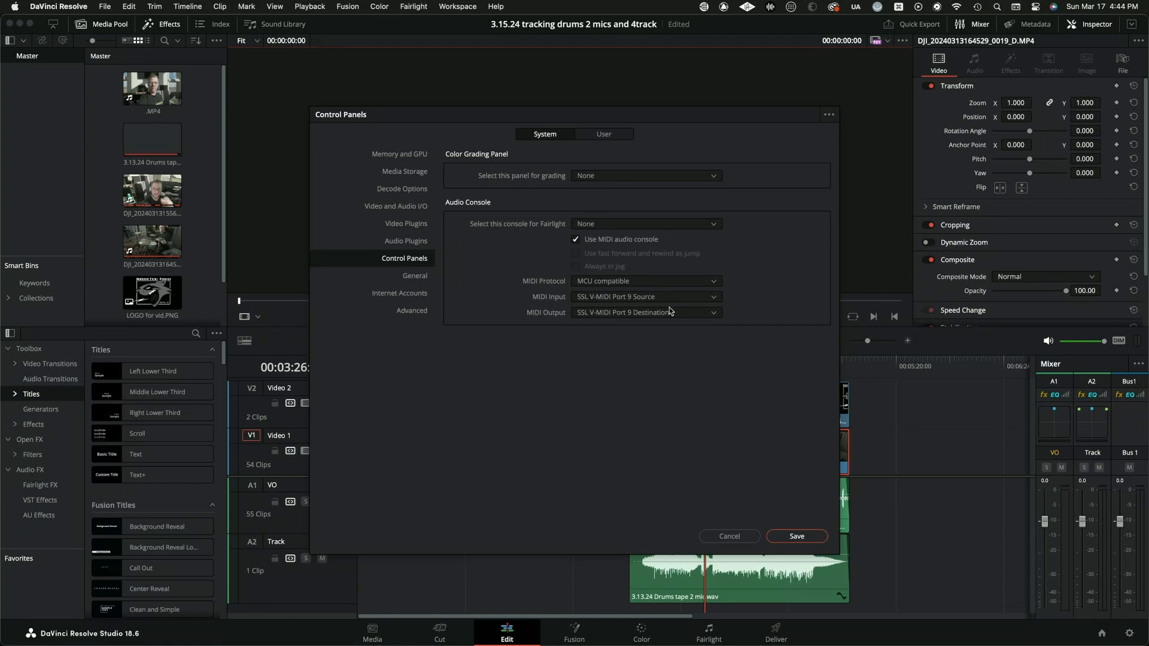
{"action": "mouse_move", "coordinate": [679, 296]}
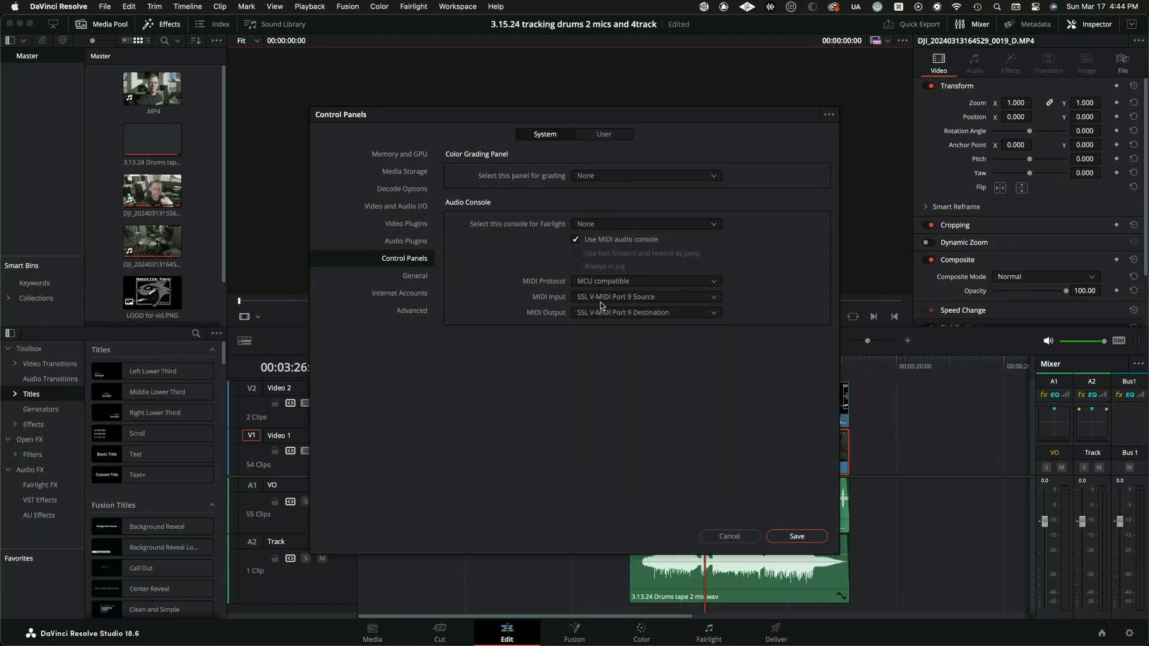
{"action": "mouse_move", "coordinate": [611, 309]}
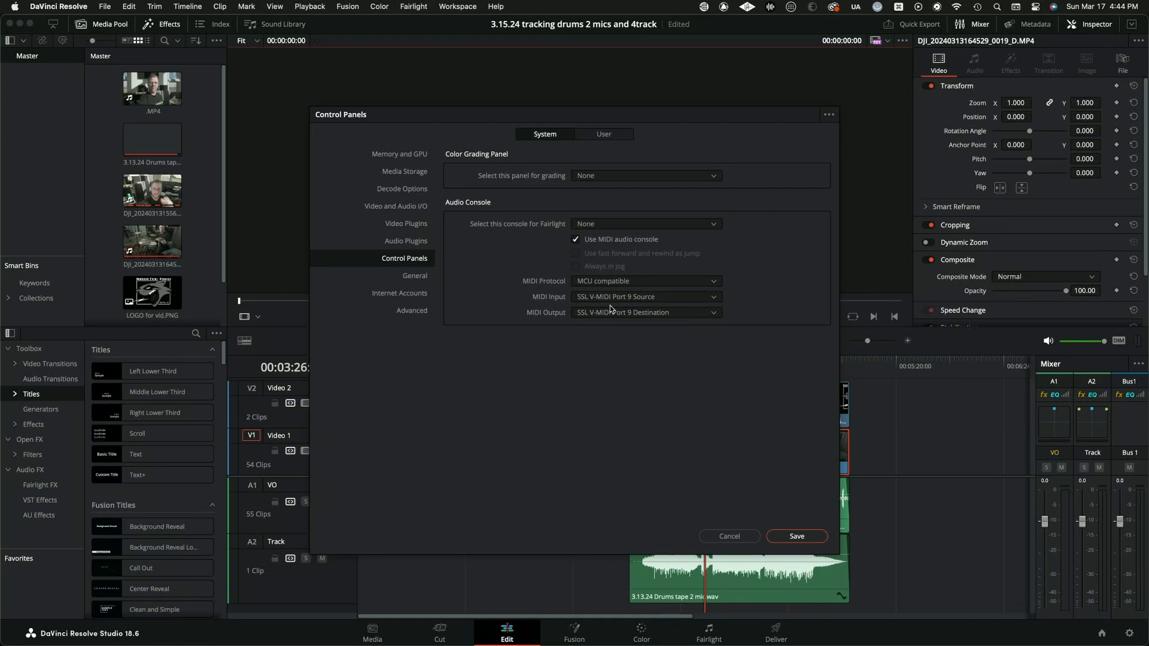